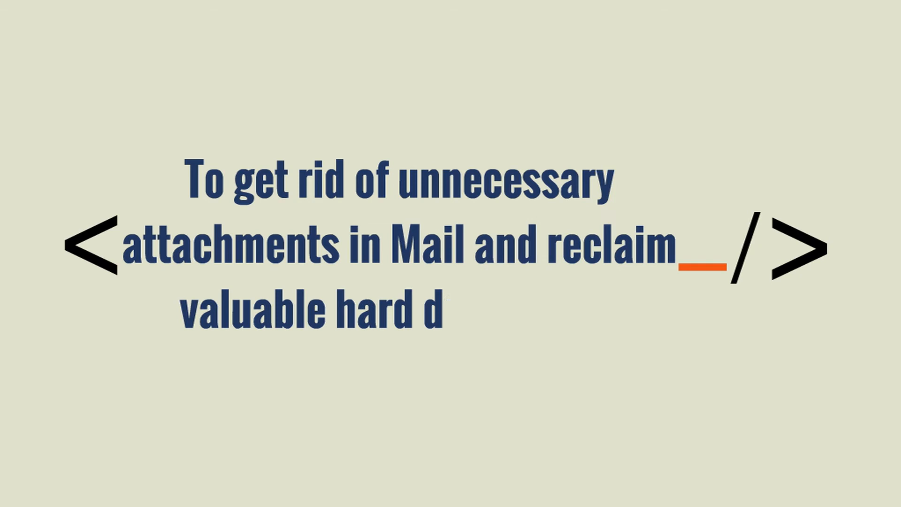
pyautogui.write('rive space')
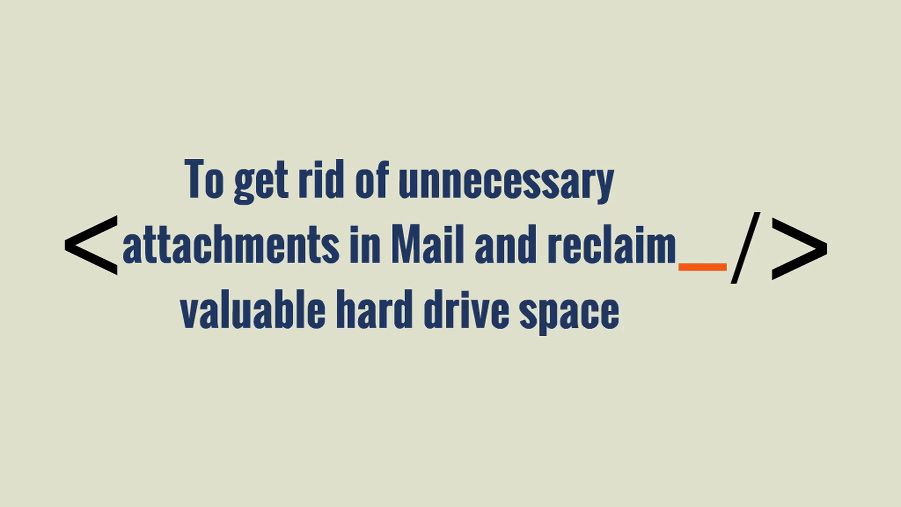